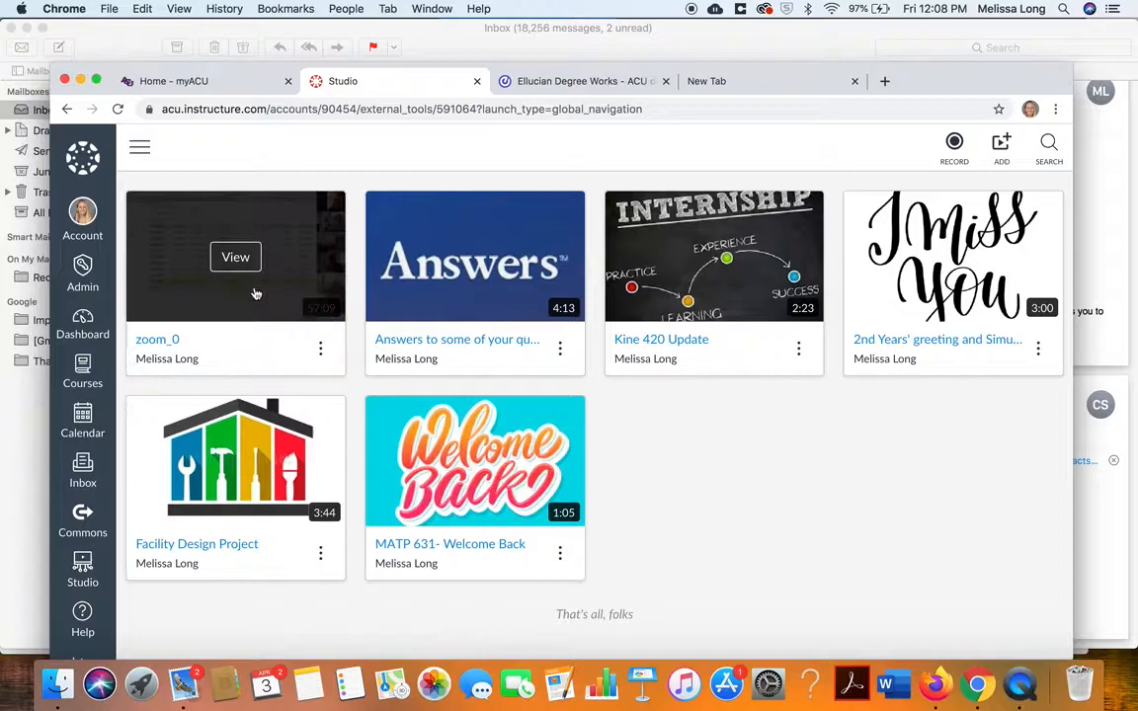
Retitle the zoom_0 recording as 'Monday, March 31- MATP 631'.
click(235, 257)
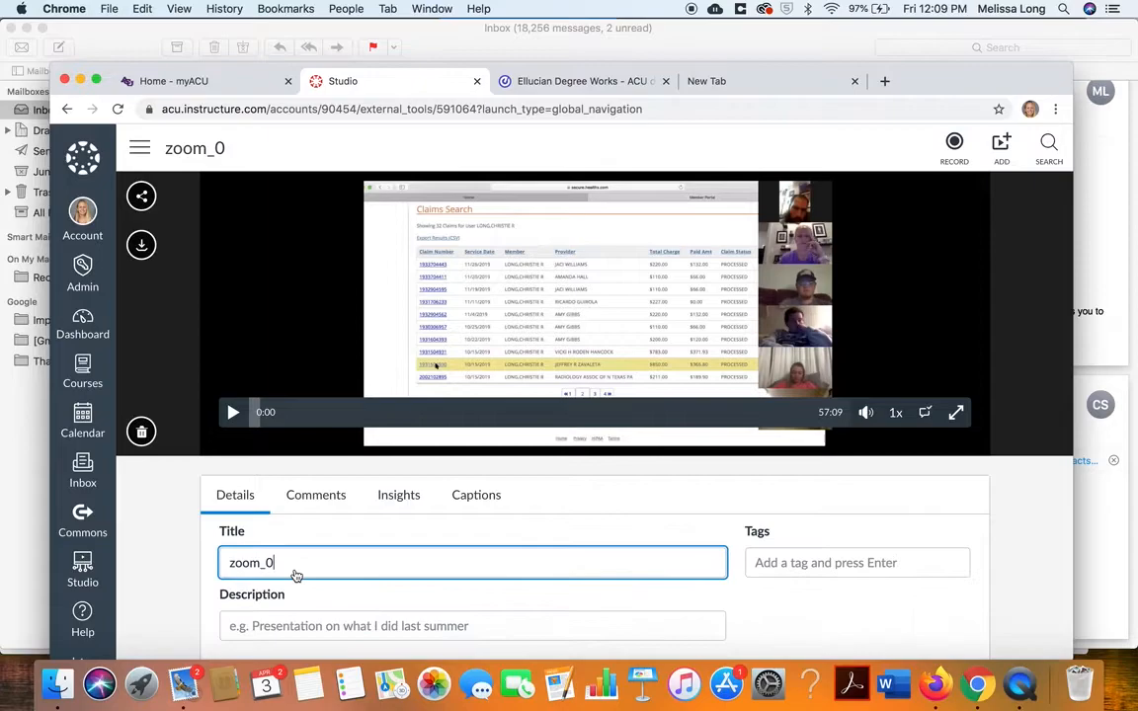
text(M)
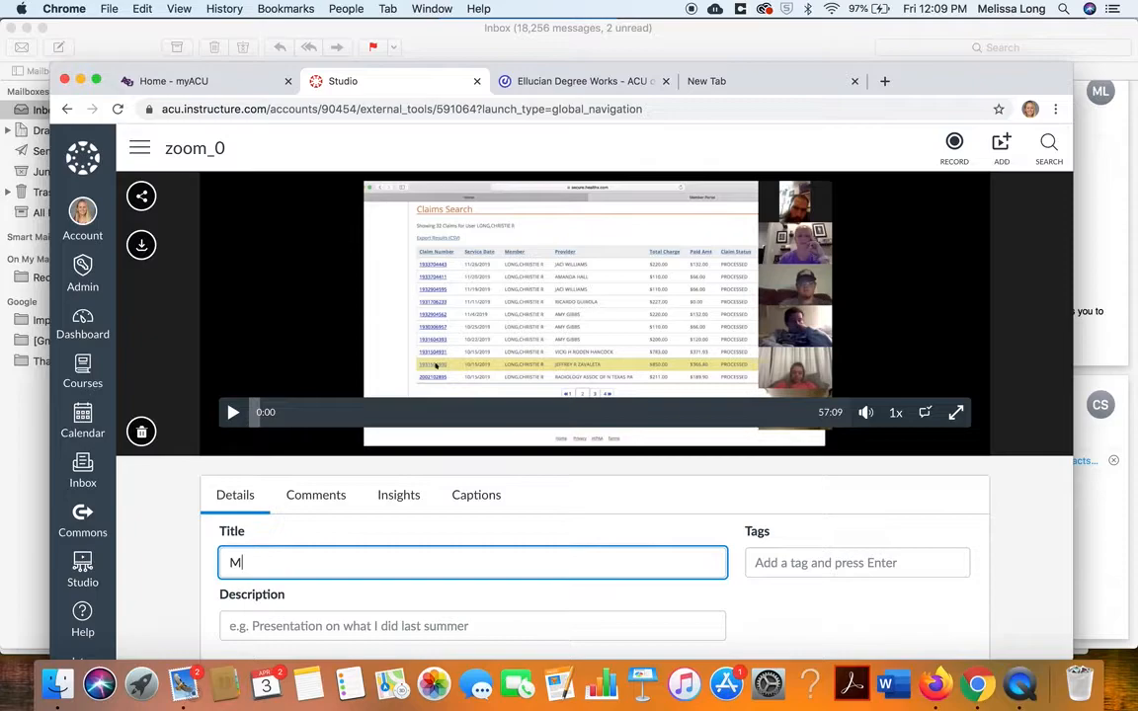
text(onday, March)
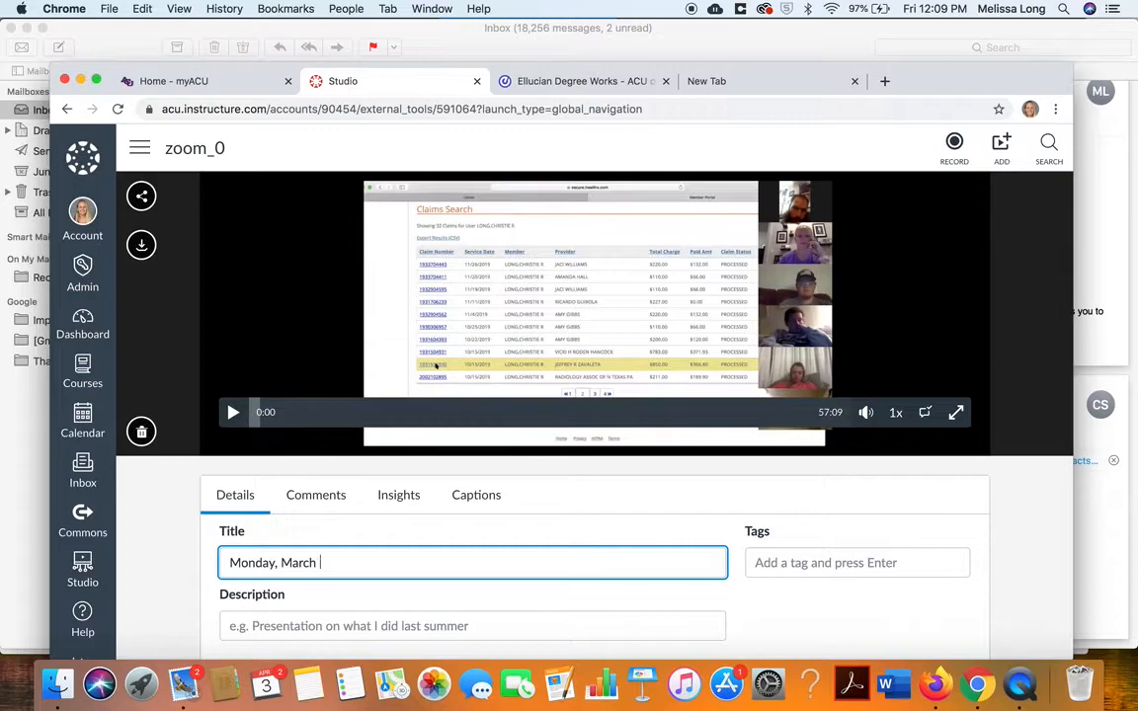
text(31- MATP 631)
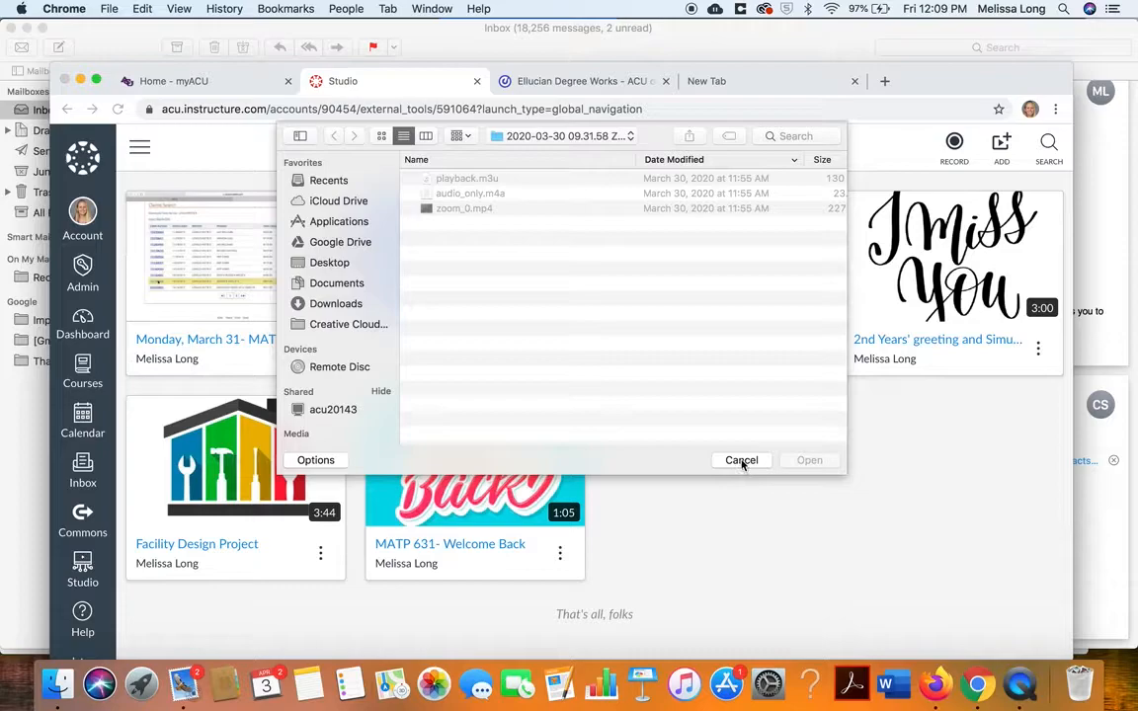
Cancel the file picker without uploading, leaving the renamed 57:09 recording in the library.
click(741, 460)
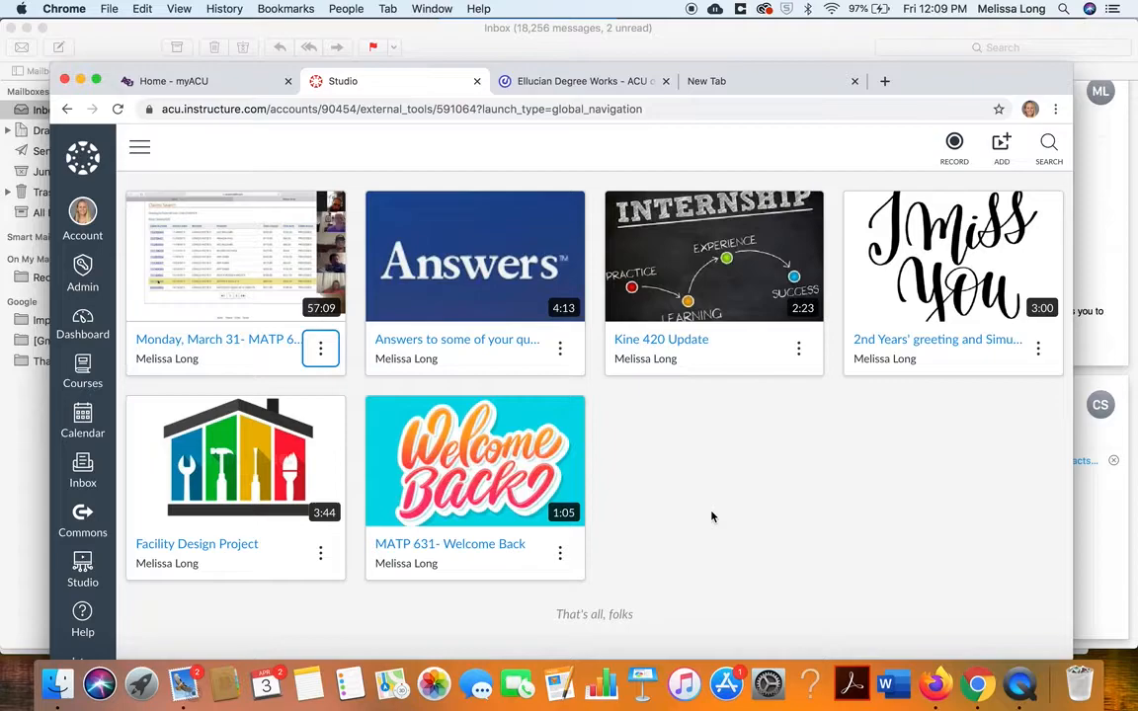
mouse_move(642, 573)
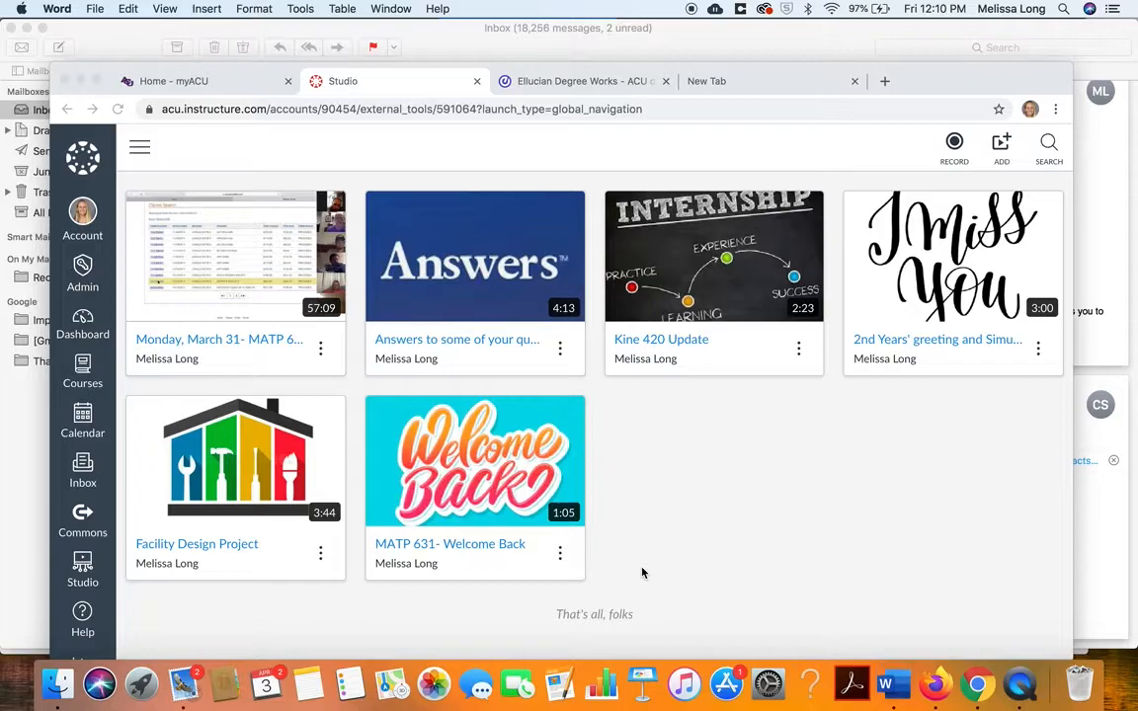
Create a blank Word document with lines 'MATP 631', 'Lecture' and 'March 31, 2020'.
click(887, 683)
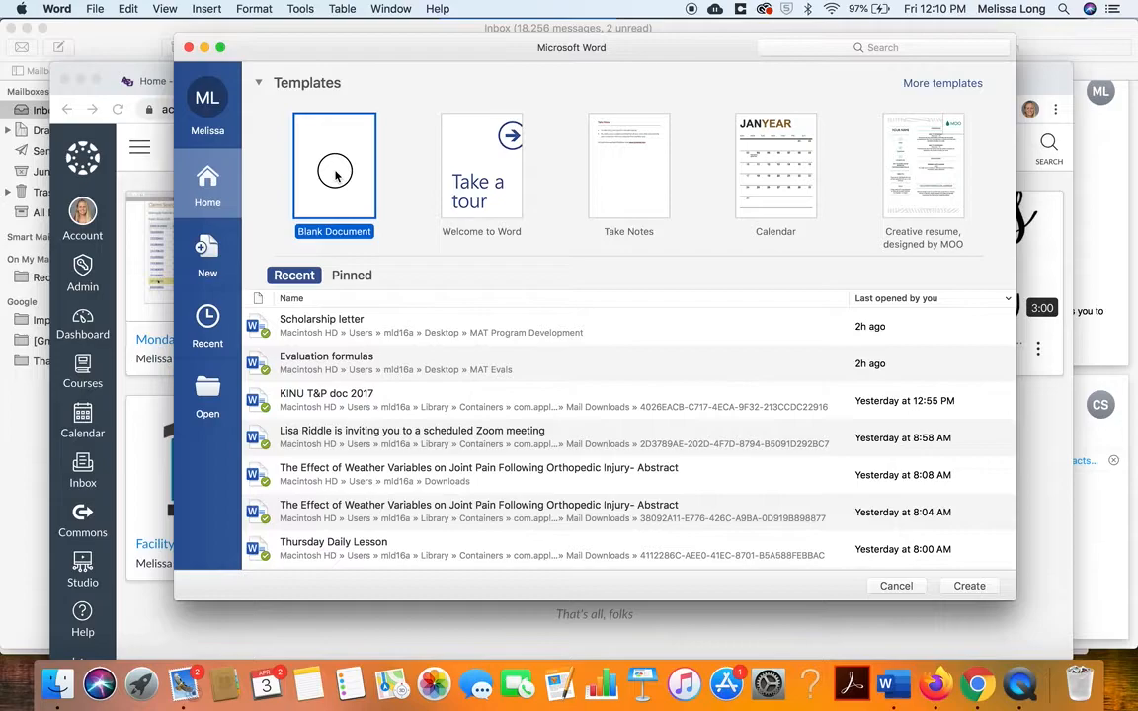
click(334, 165)
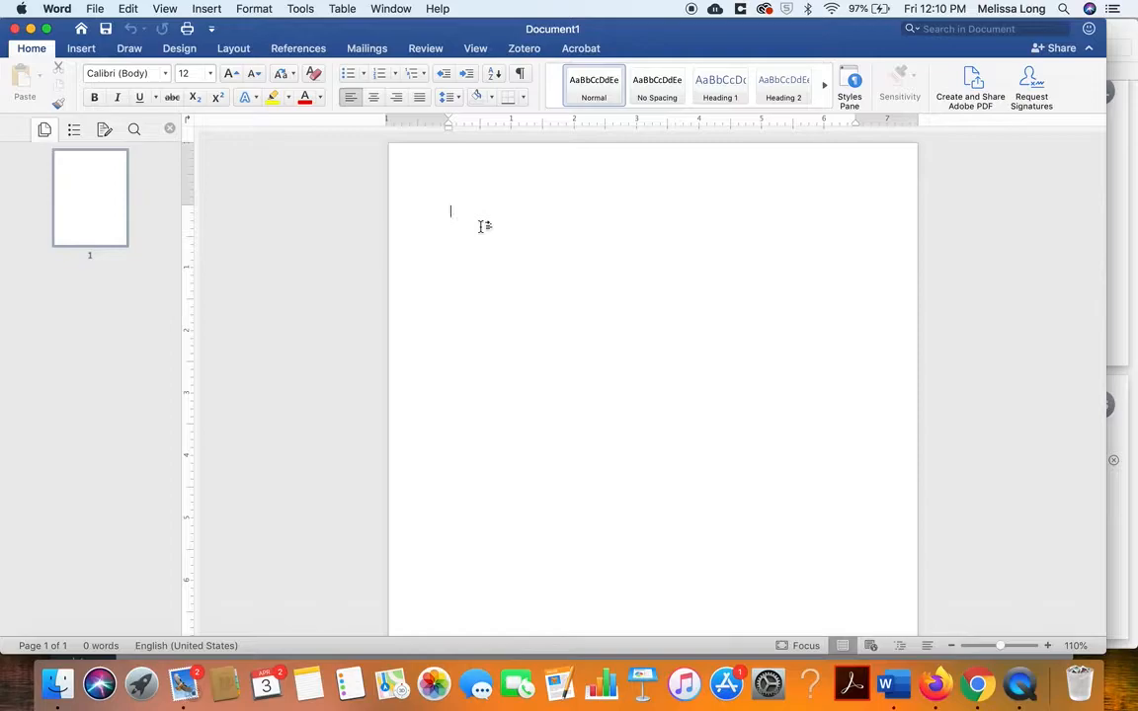
text(MATP 631)
text(March 31, 2020)
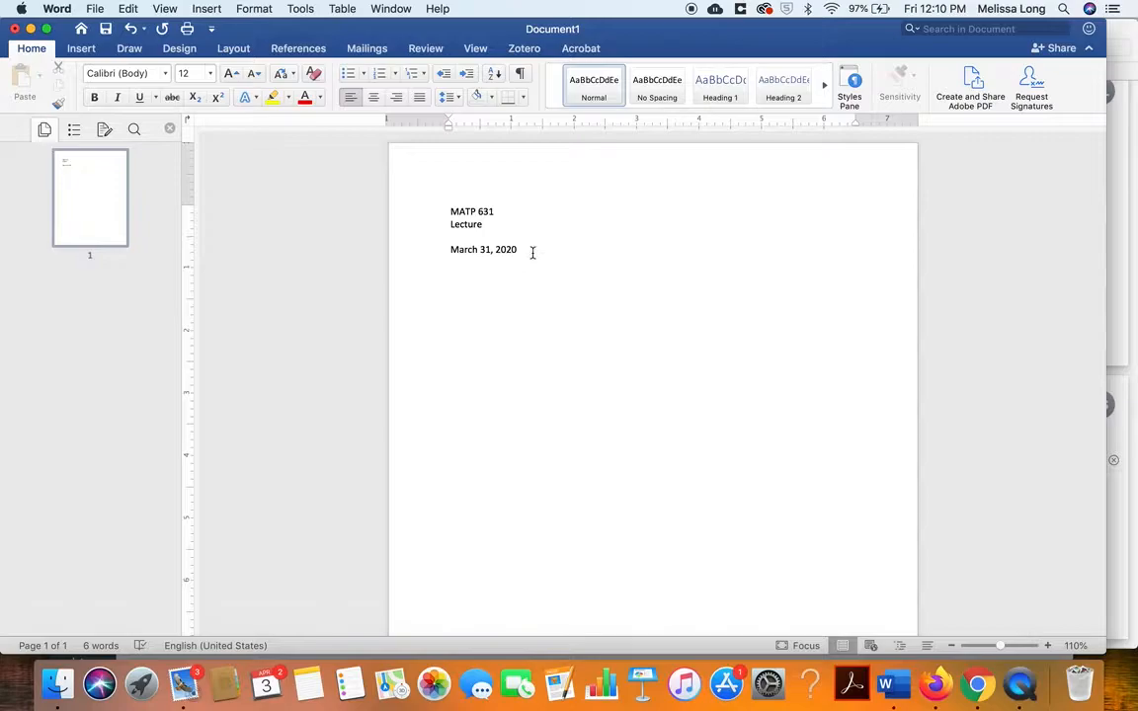
click(158, 73)
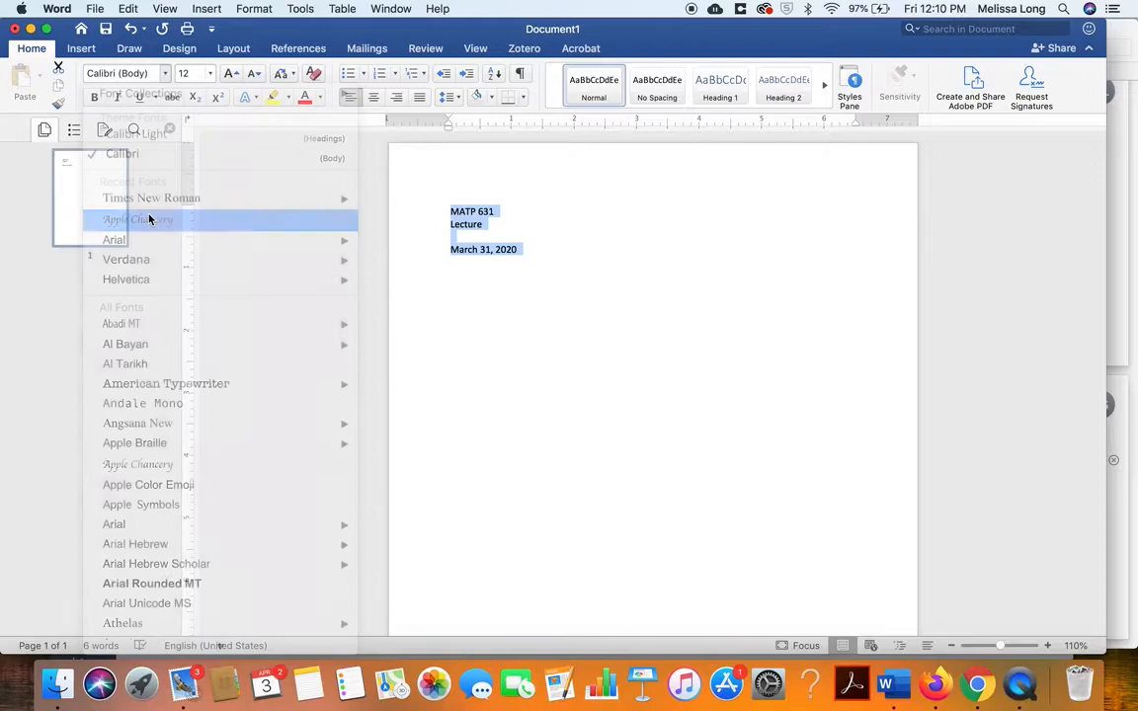
Set the title lines in Apple Chancery and colour them purple.
click(138, 219)
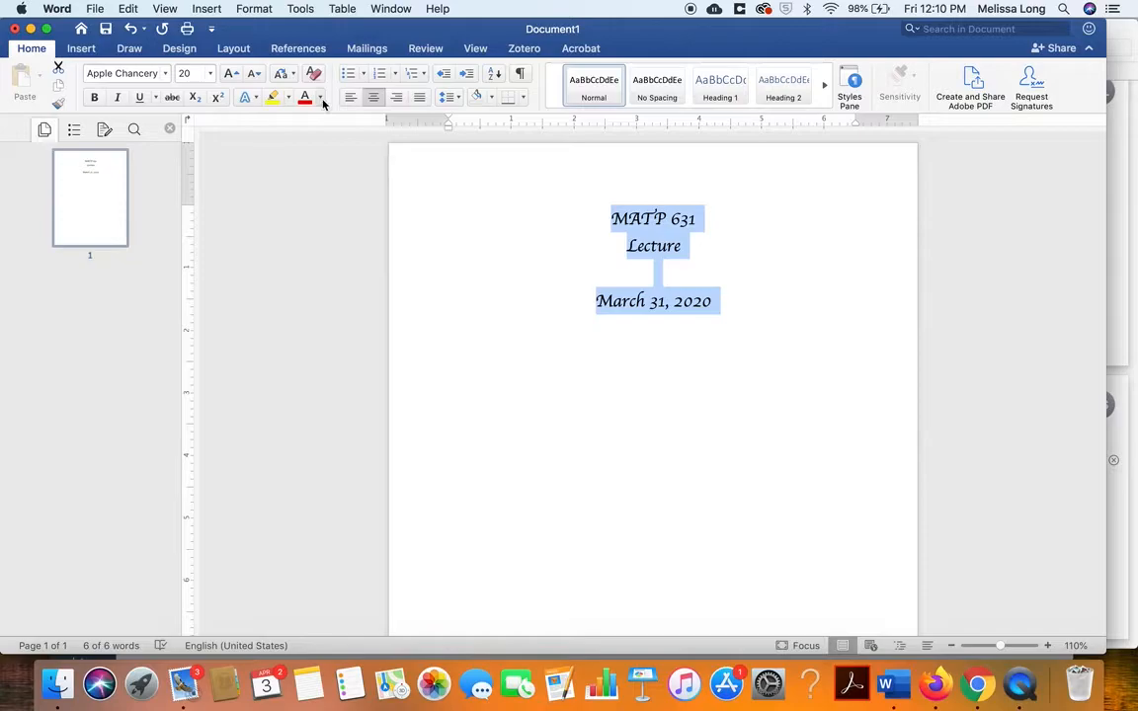
click(708, 301)
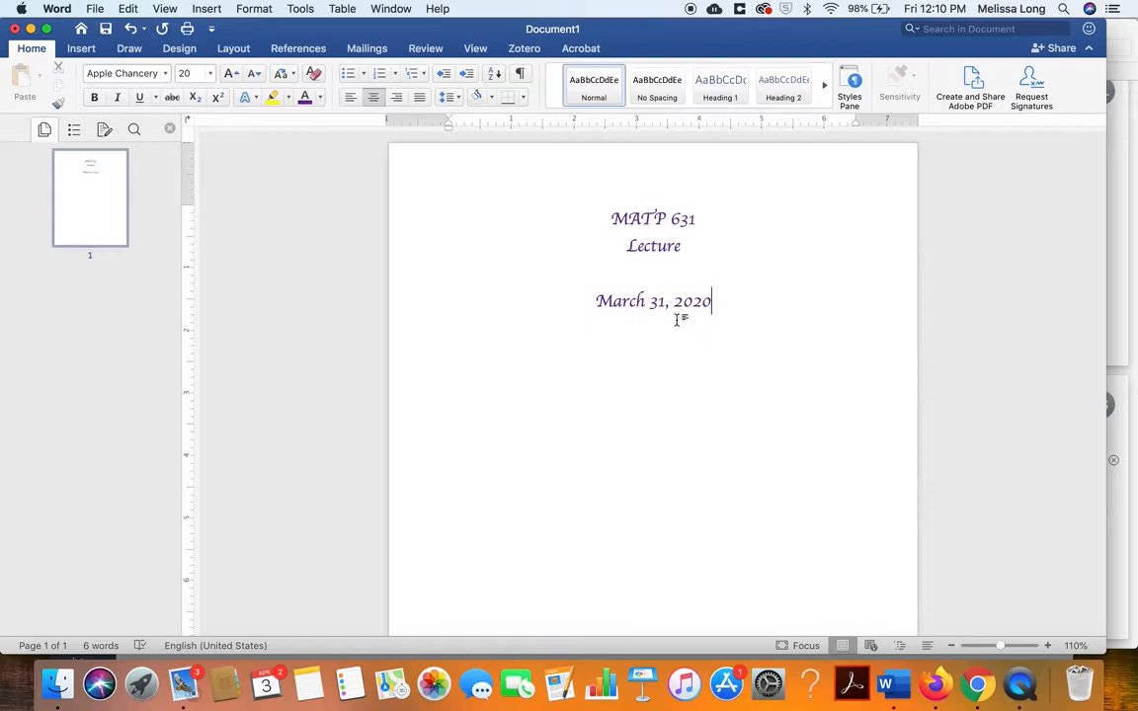
mouse_move(553, 545)
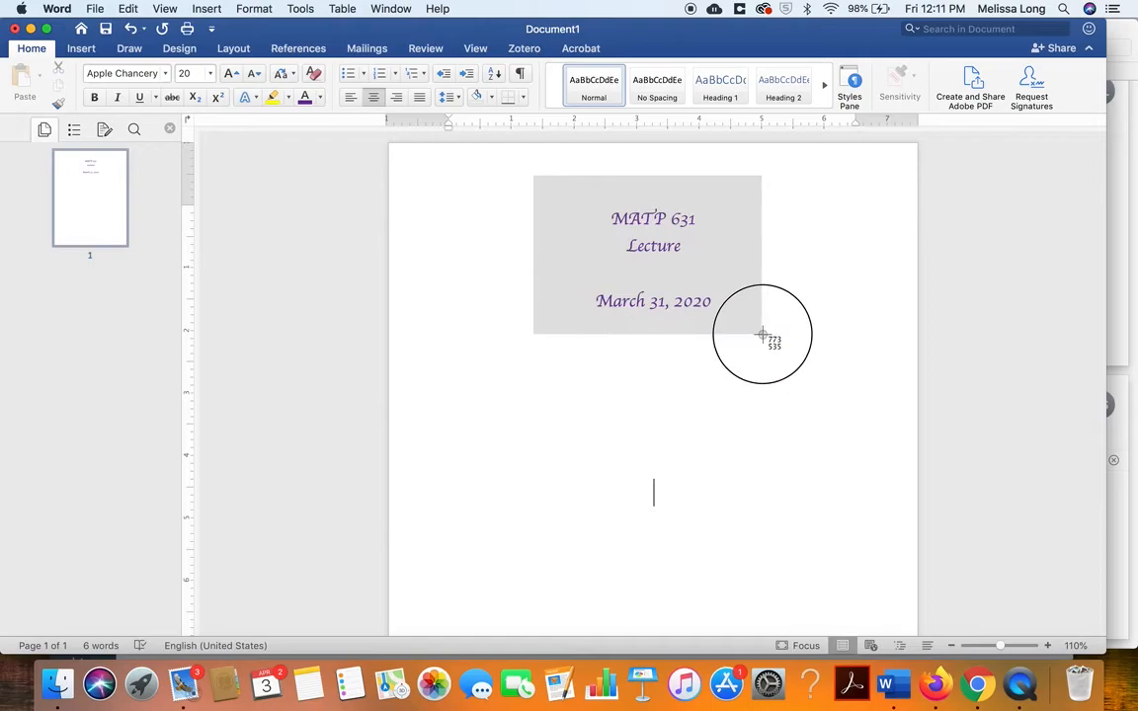
Screenshot the purple title block and return to the browser.
click(780, 364)
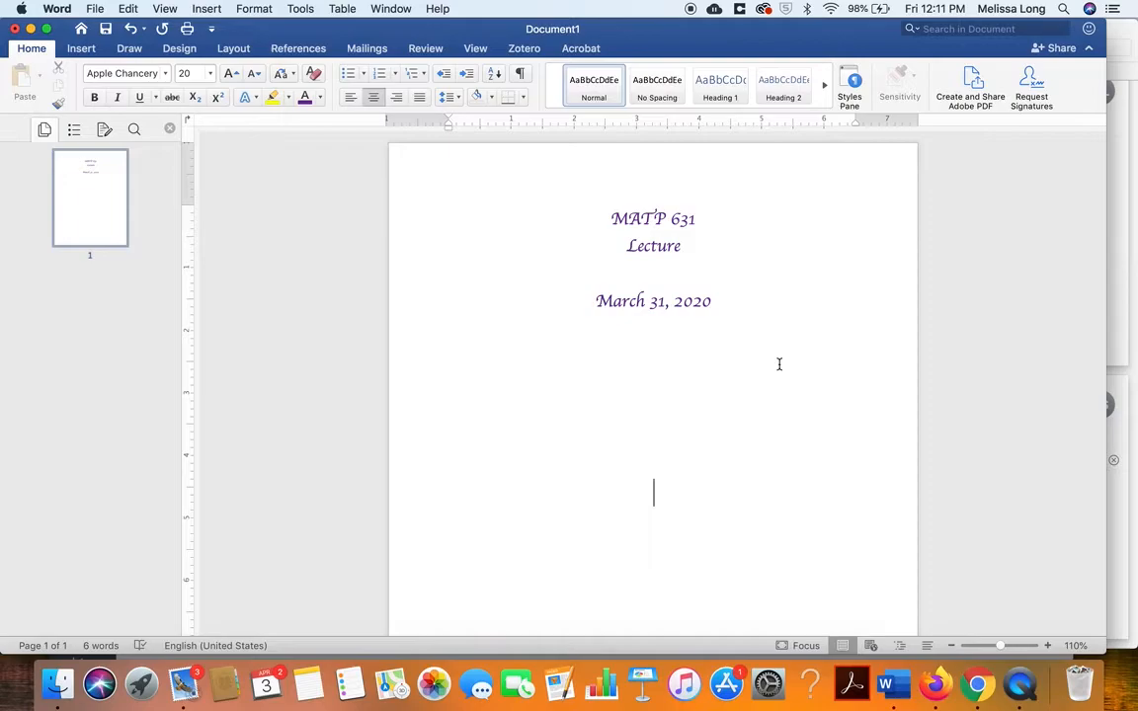
click(977, 683)
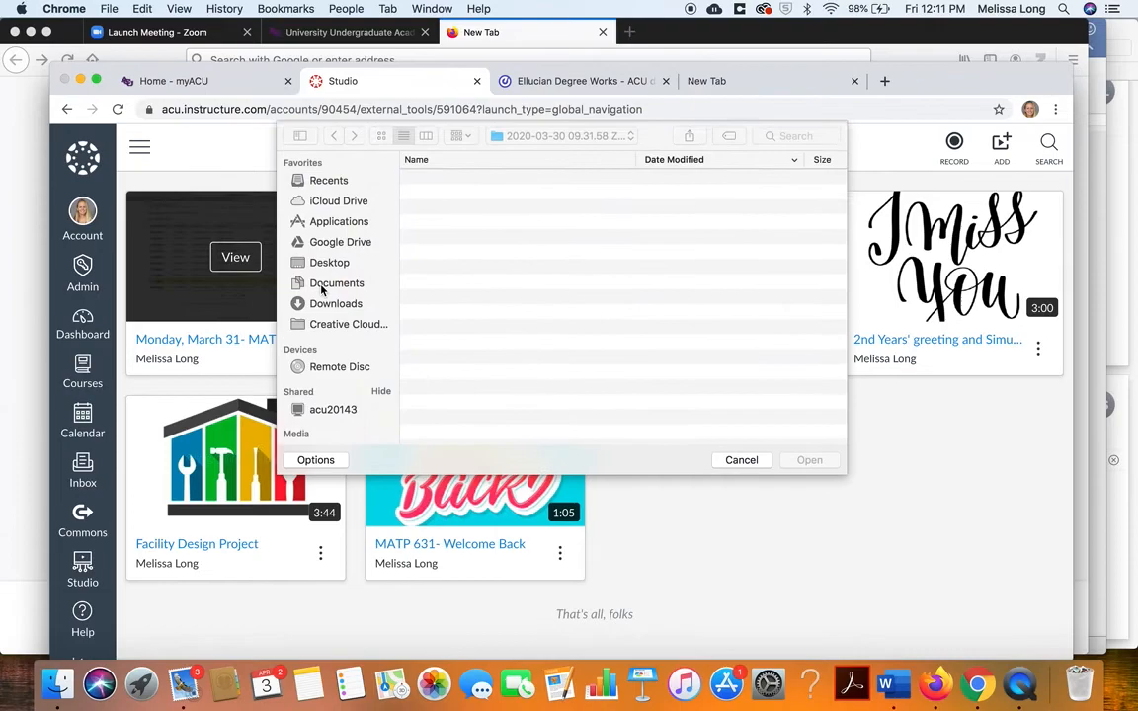
Browse to the Documents folder in the Studio file picker.
click(329, 262)
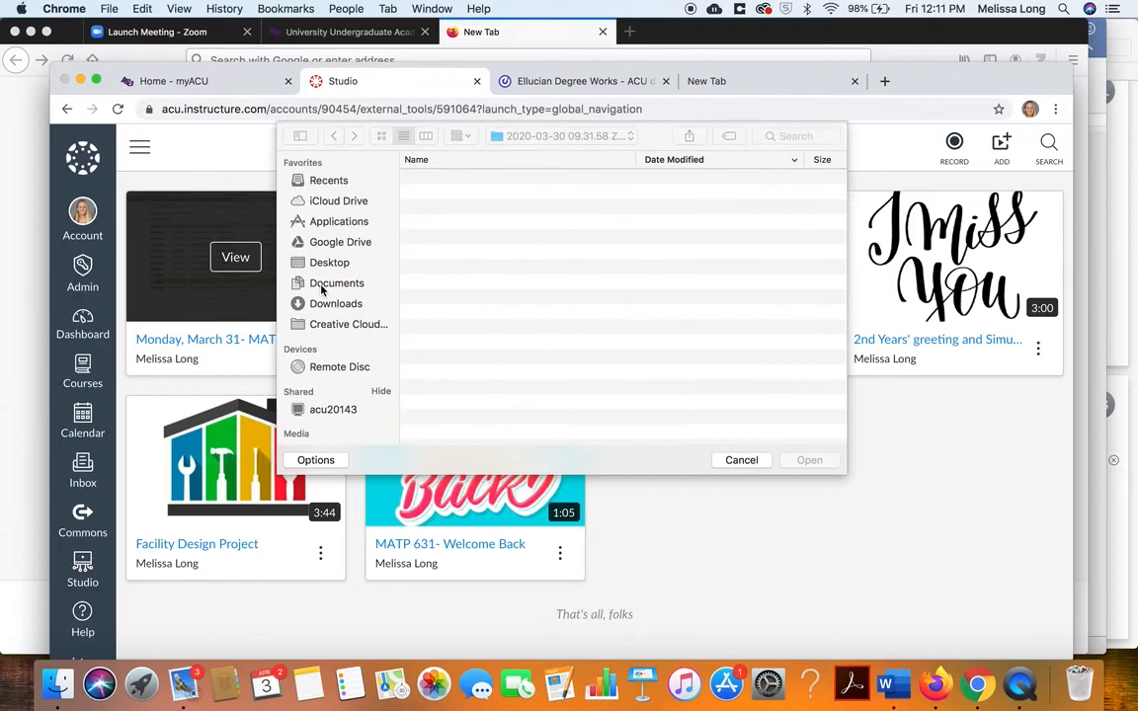